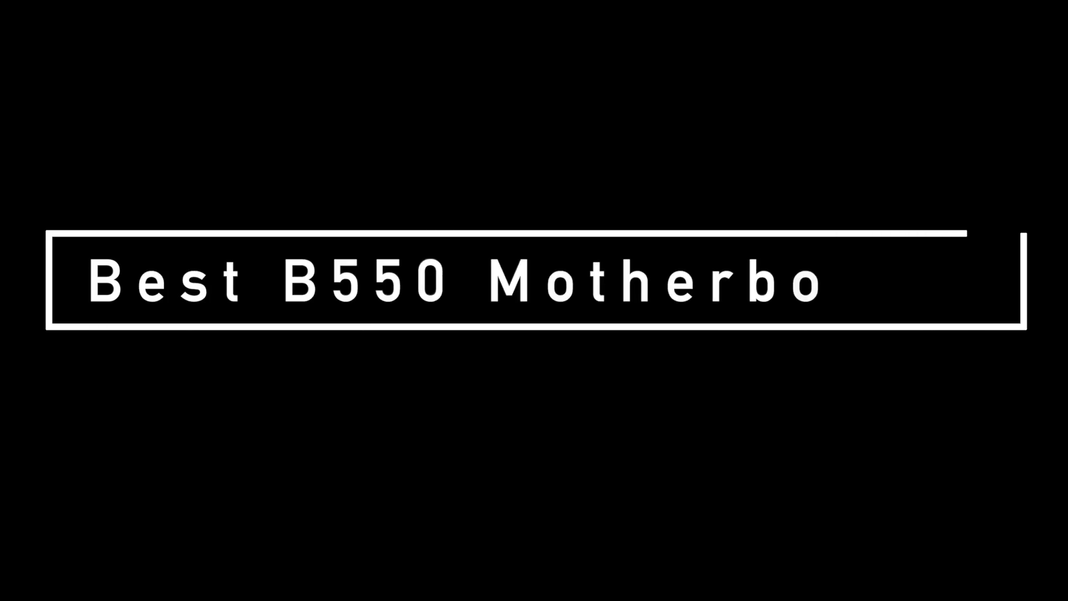
{"action": "type", "text": "ards"}
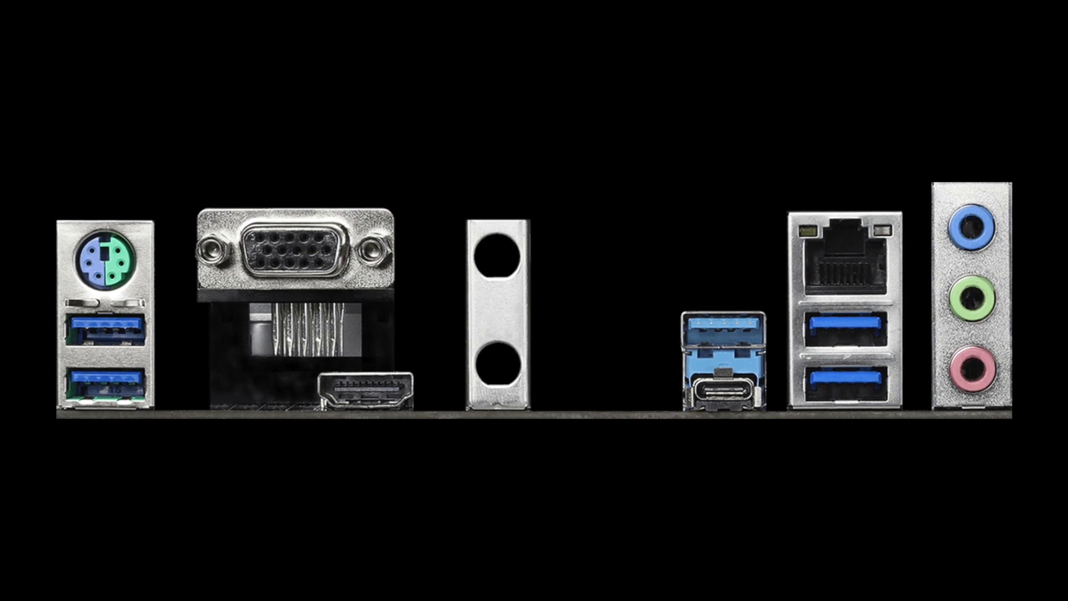
{"action": "scroll", "scroll_direction": "down", "scroll_amount": 3}
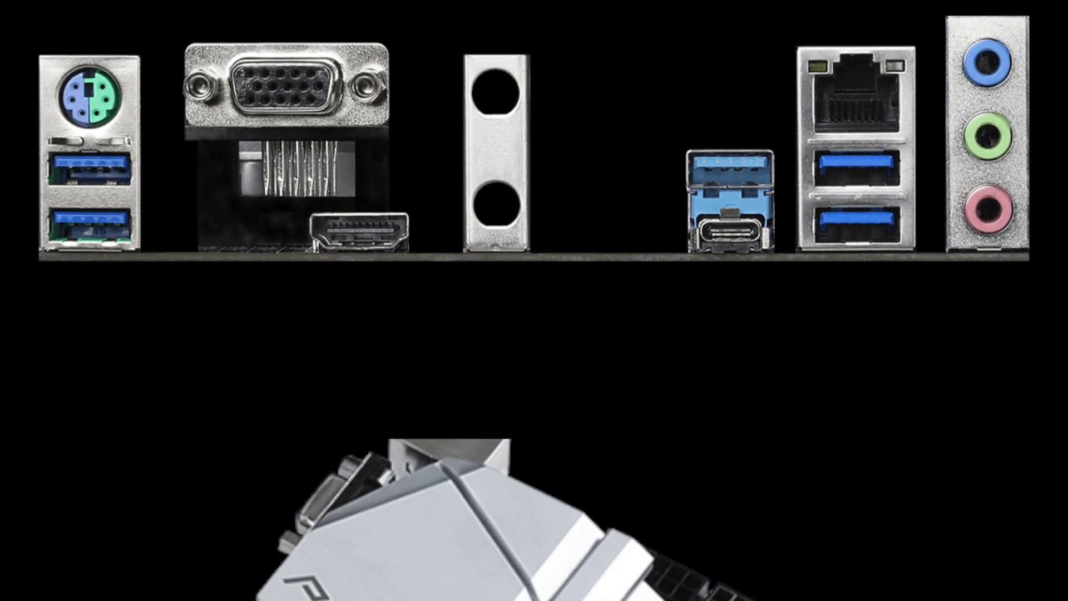